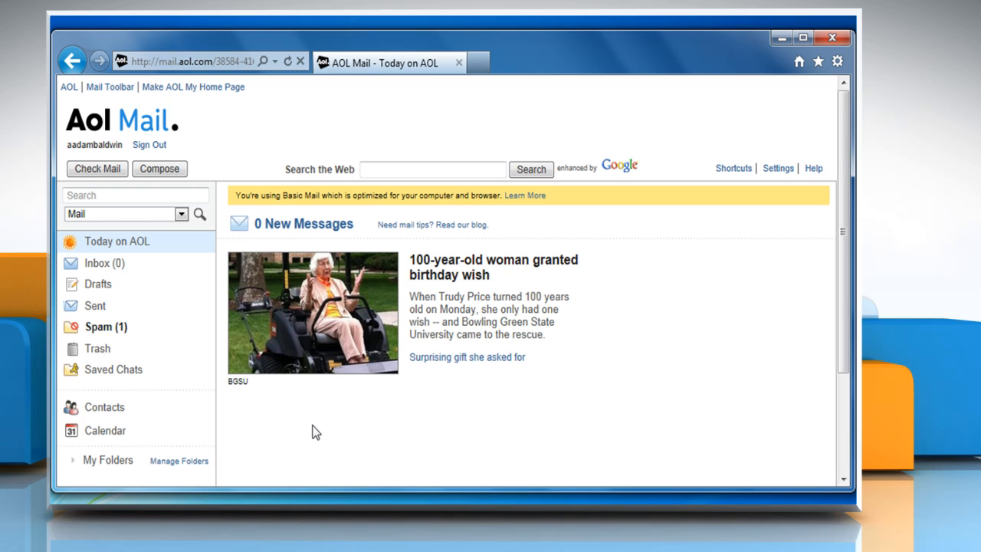
mouse_move(263, 411)
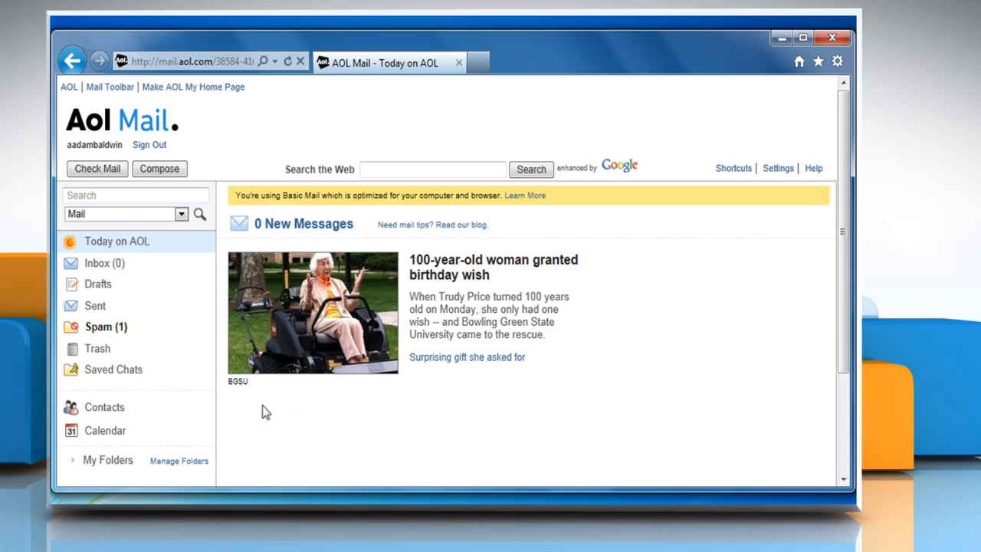
mouse_move(174, 320)
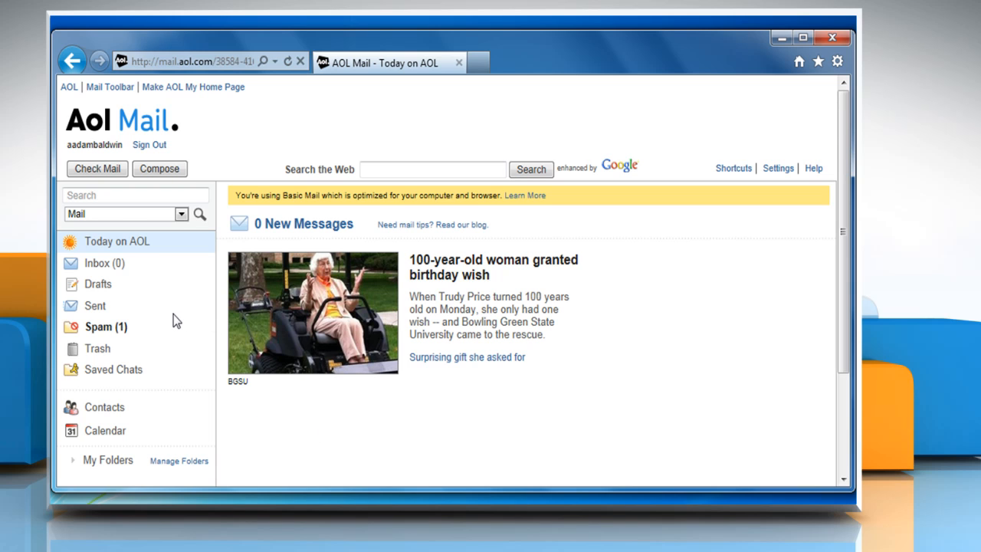
mouse_move(148, 147)
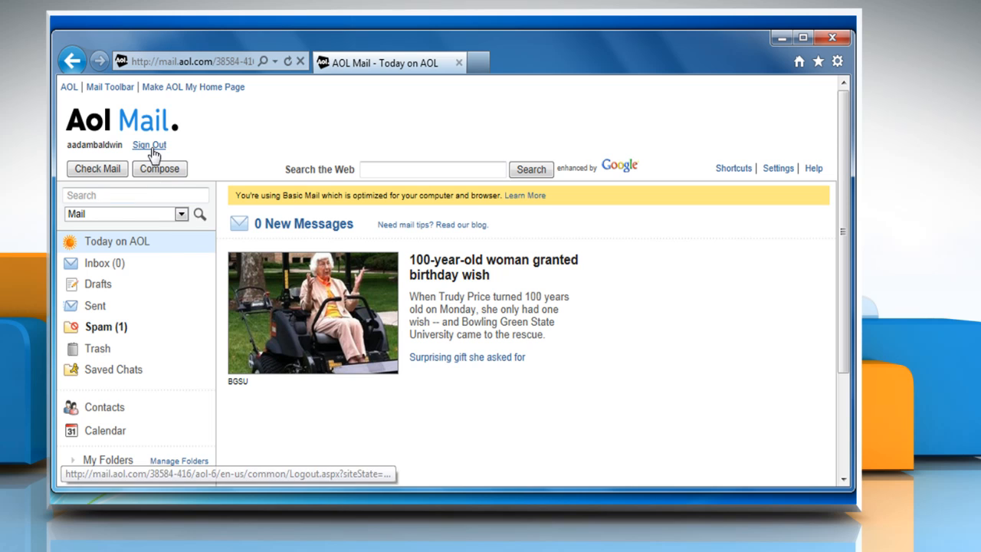
click(148, 144)
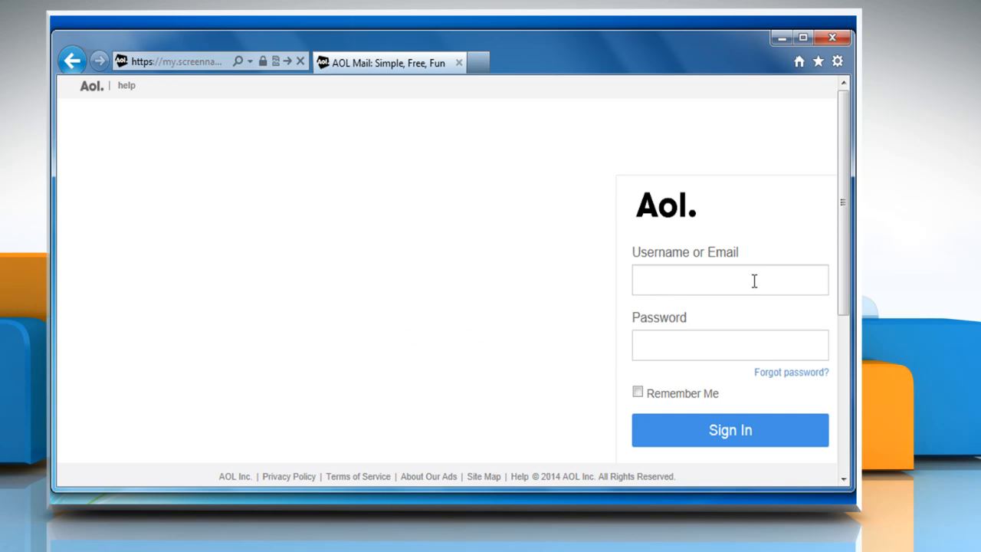
text(aadambaldwin)
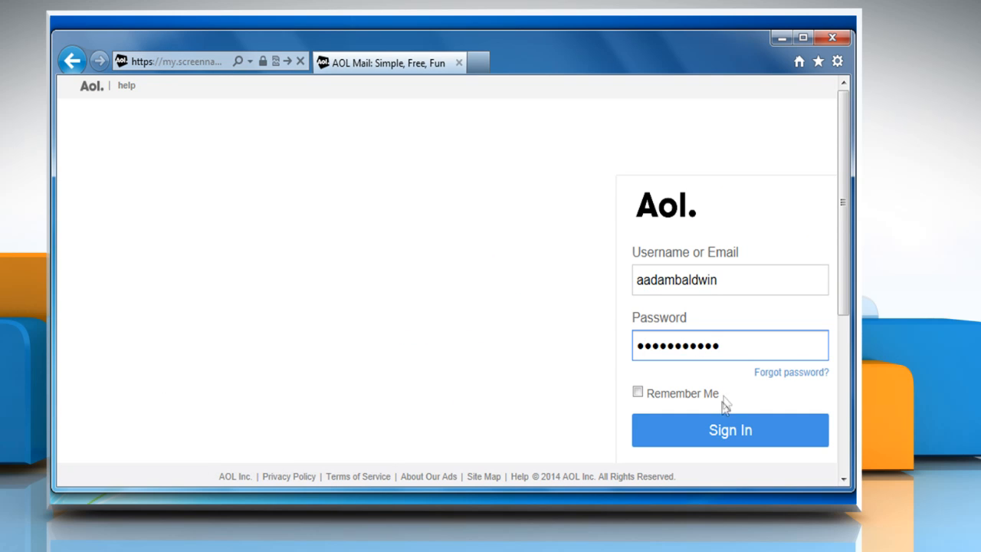
click(730, 430)
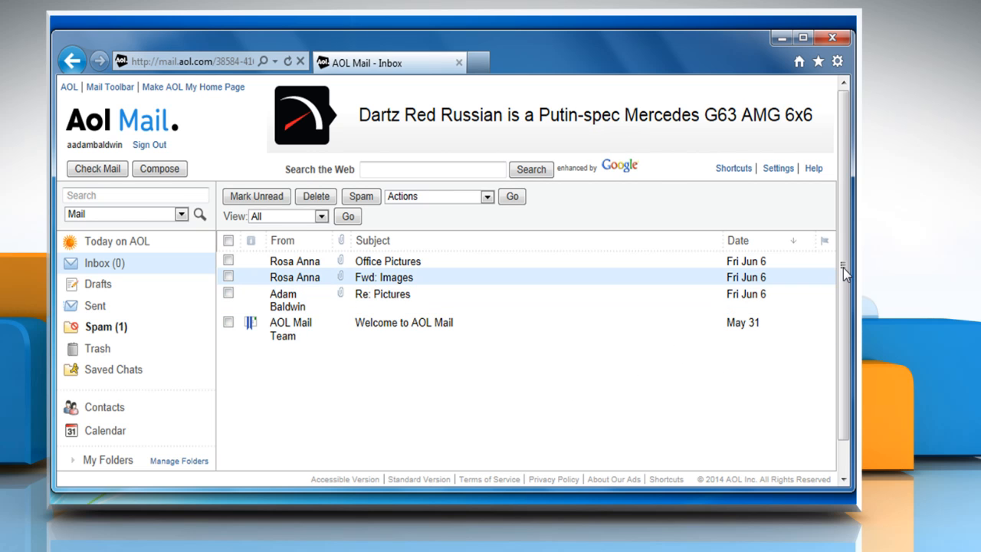
Step: Switch the inbox from the basic version to the standard version with a preview pane
scroll(down, 3)
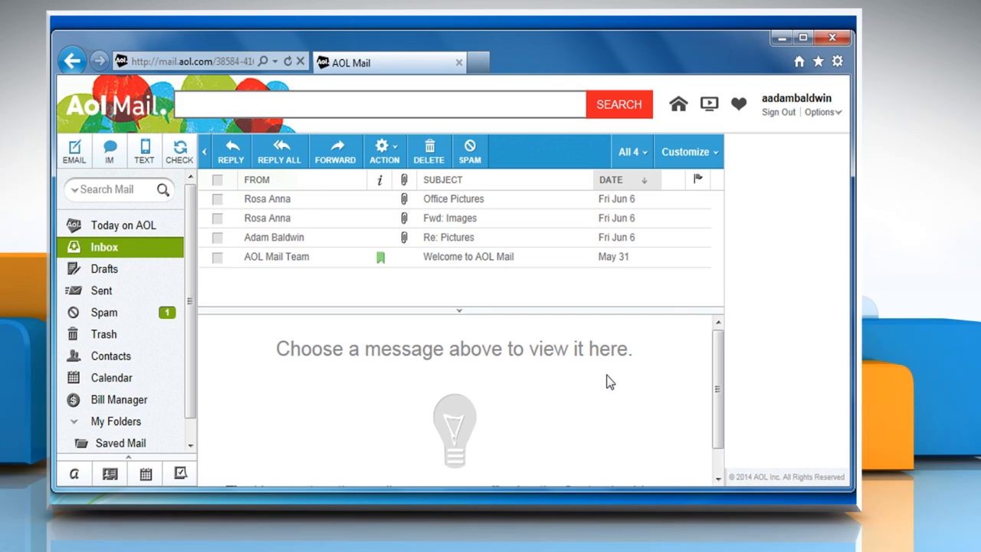
click(384, 104)
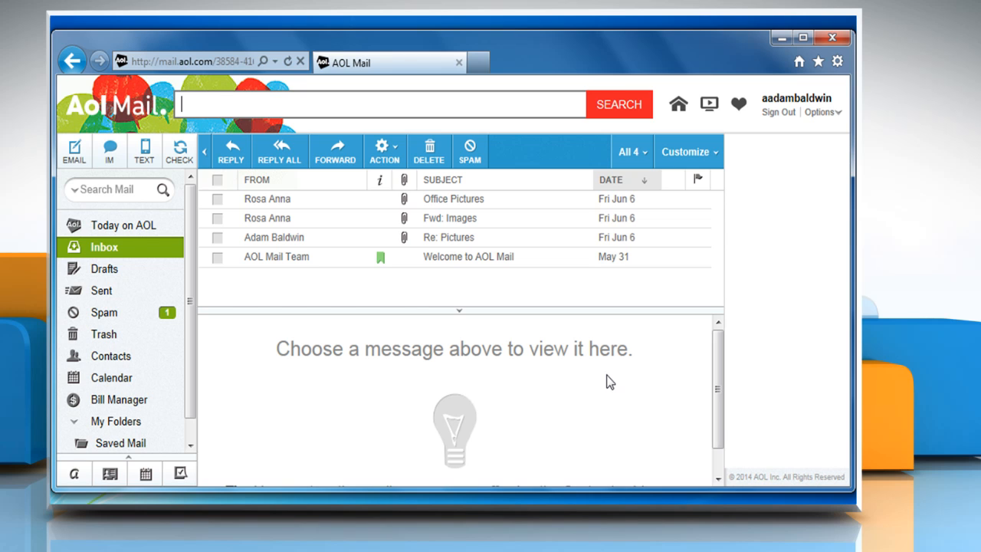
mouse_move(426, 444)
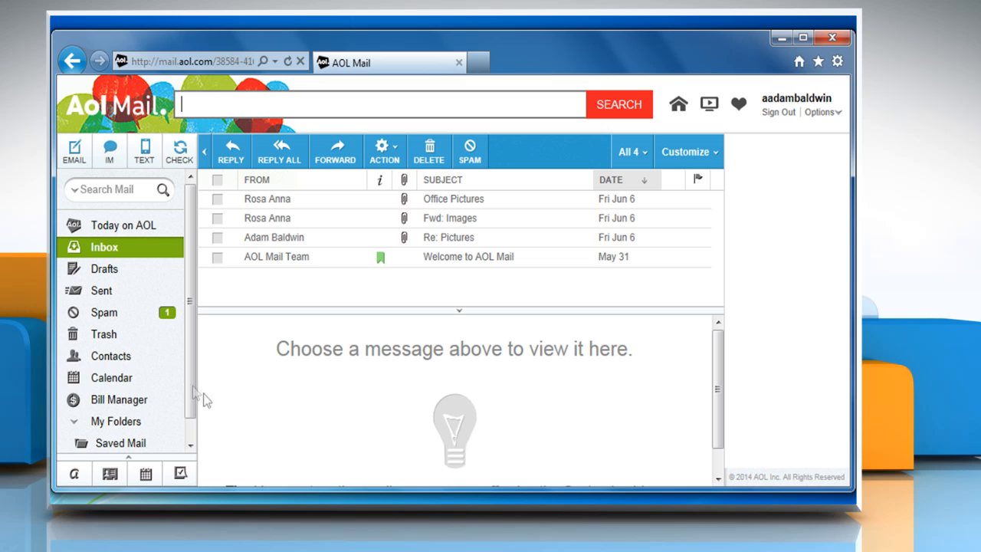
click(111, 356)
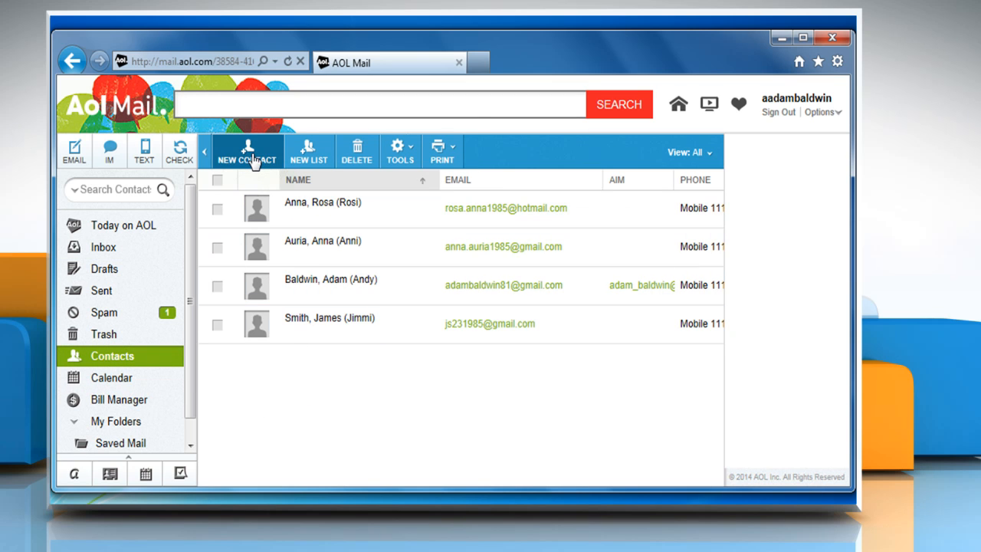
click(247, 152)
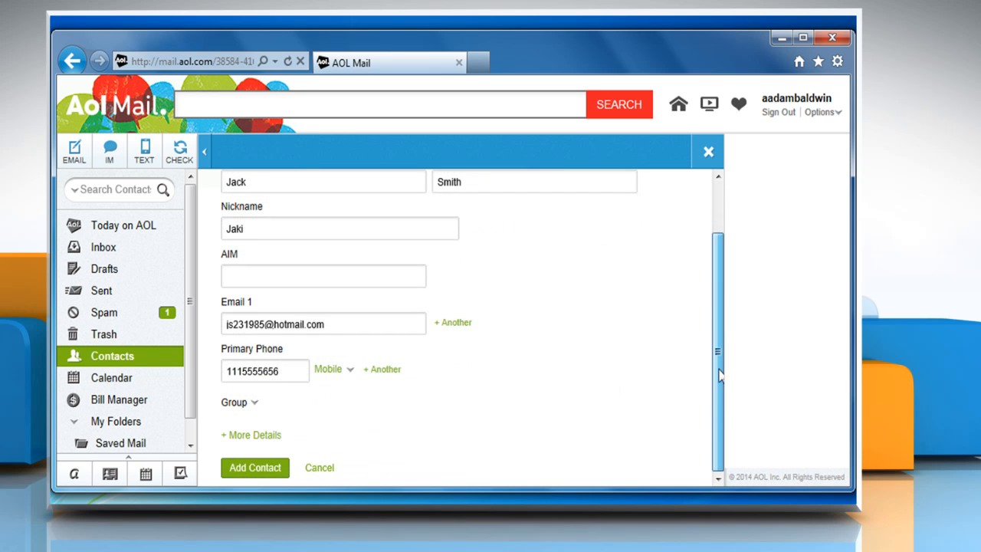
click(255, 468)
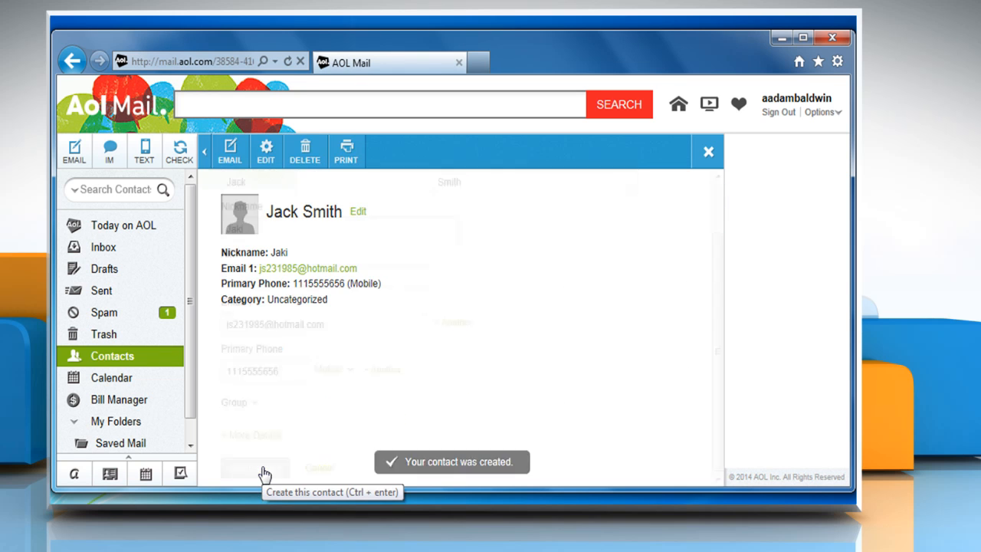
click(261, 468)
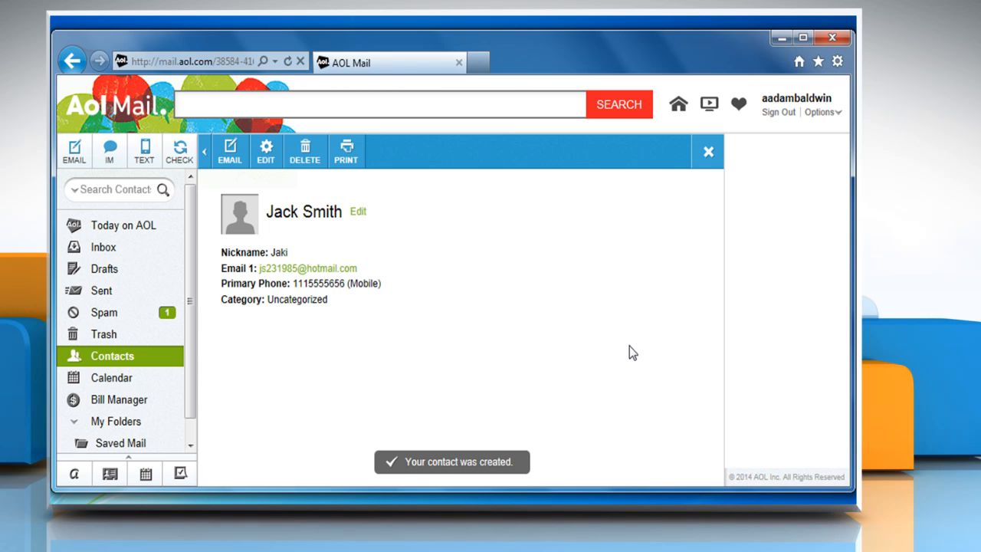
mouse_move(825, 117)
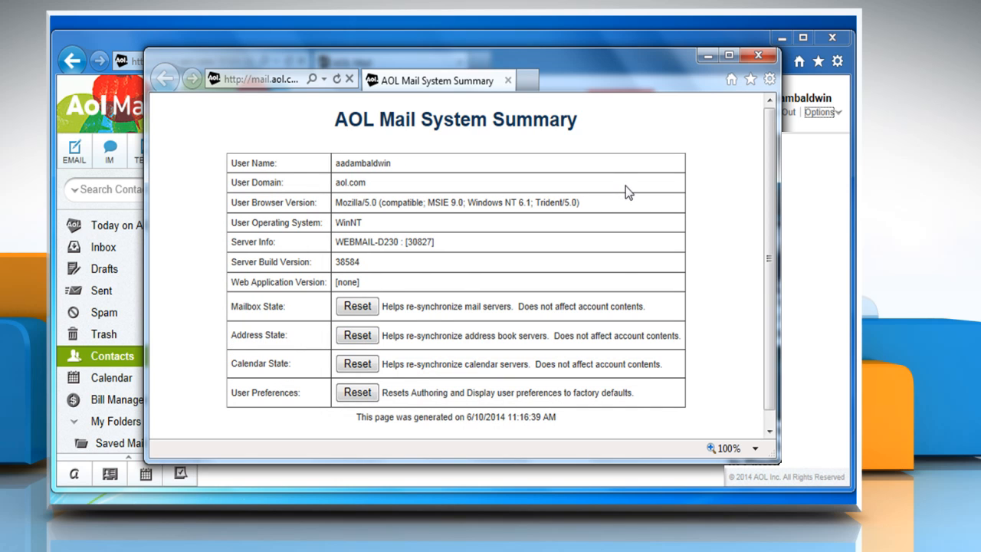
mouse_move(758, 52)
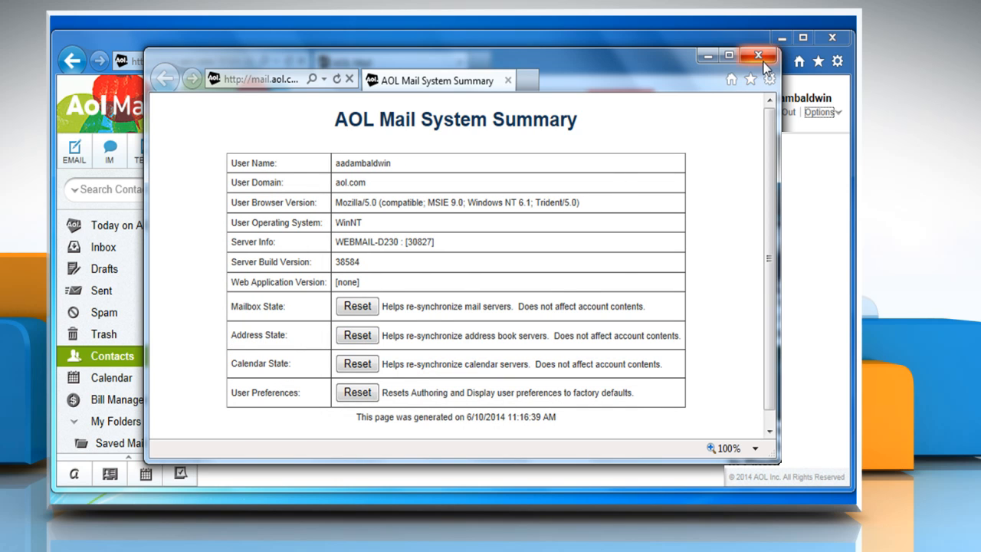
click(759, 53)
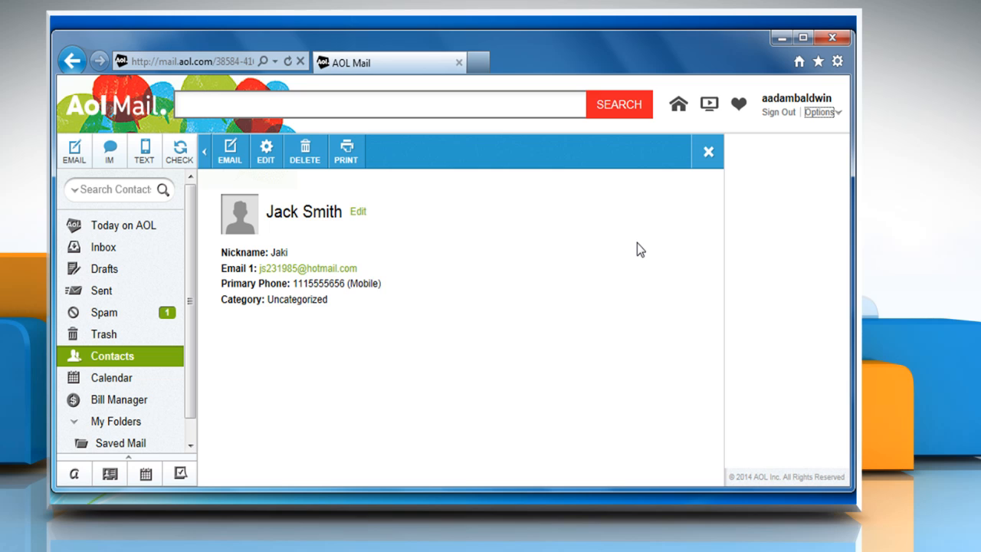
mouse_move(828, 115)
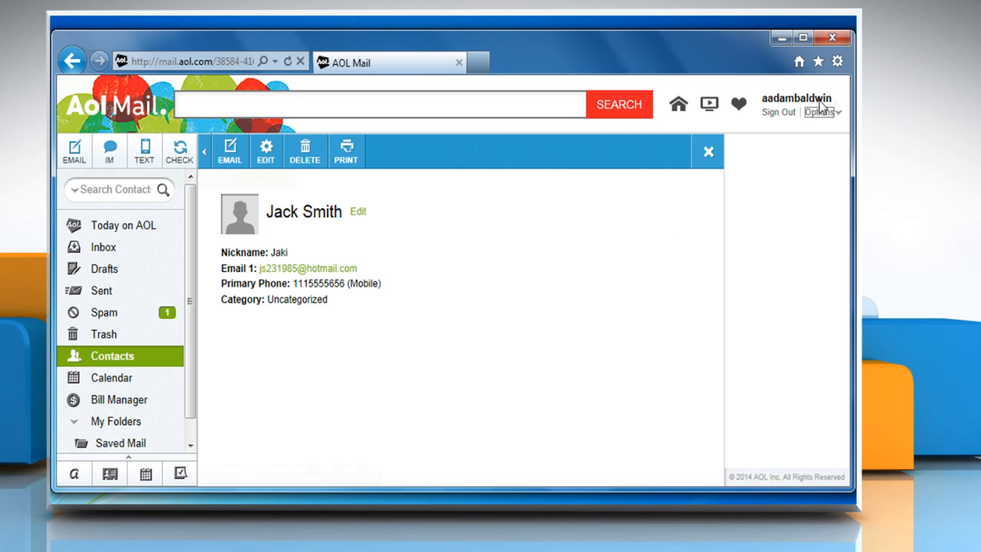
Step: Delete Internet Explorer's temporary files, cookies and history via Internet options, then confirm
click(845, 61)
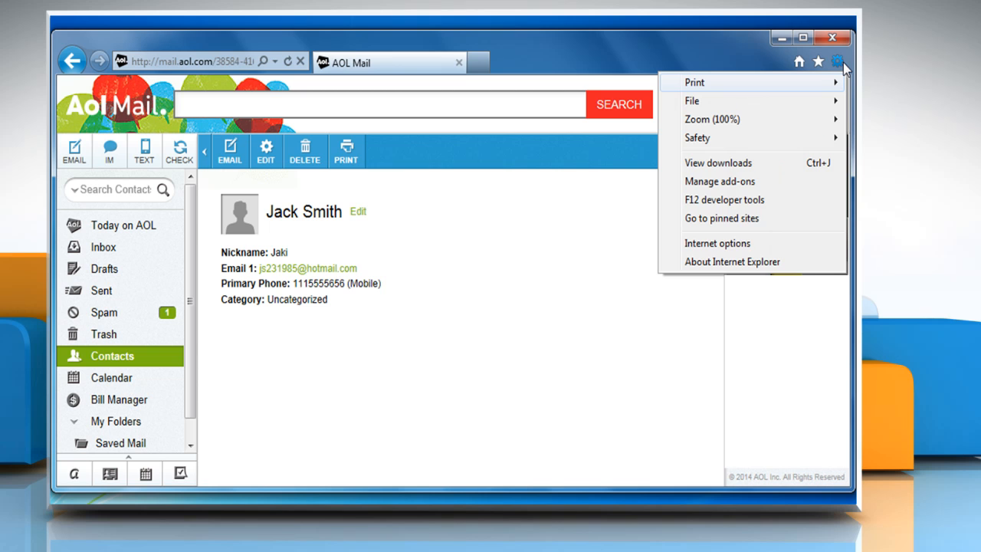
click(711, 242)
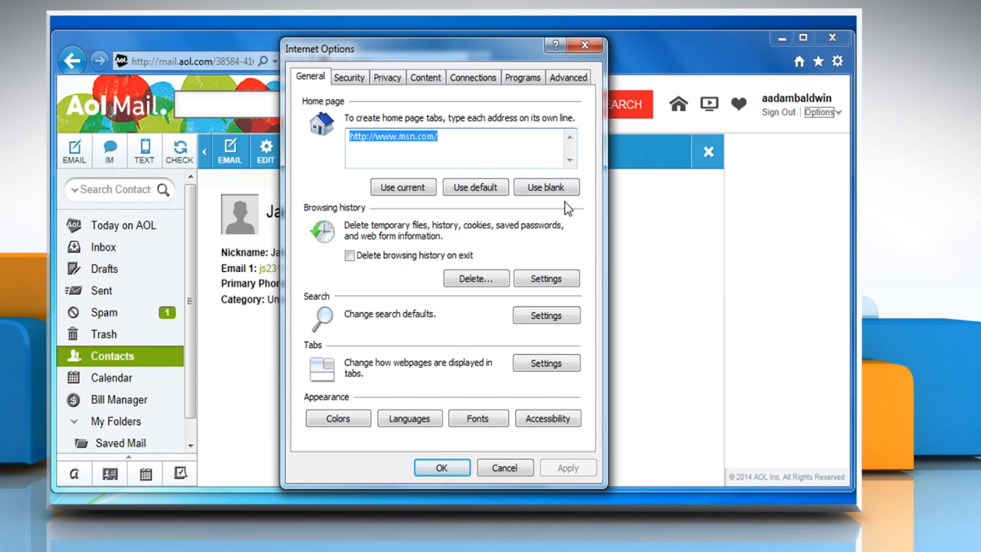
mouse_move(497, 282)
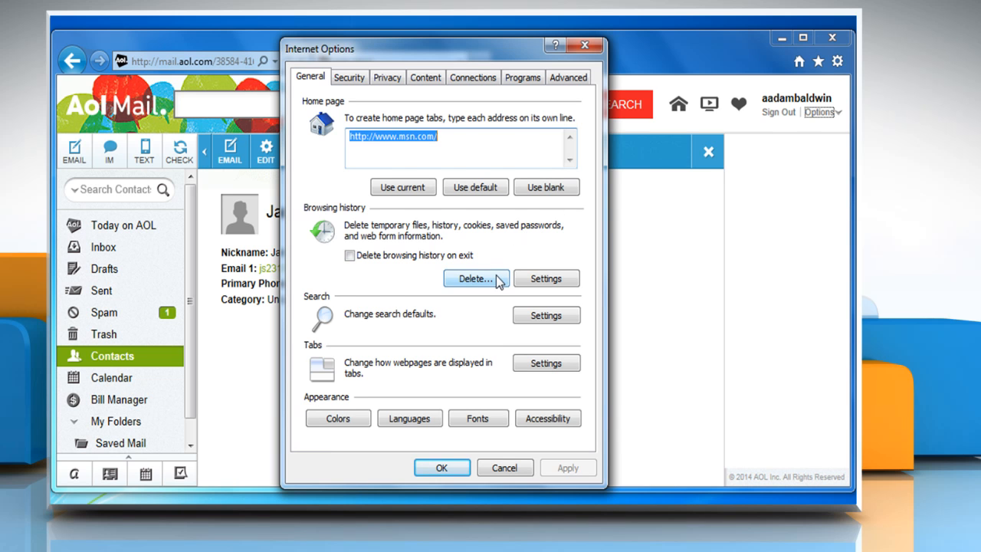
click(475, 280)
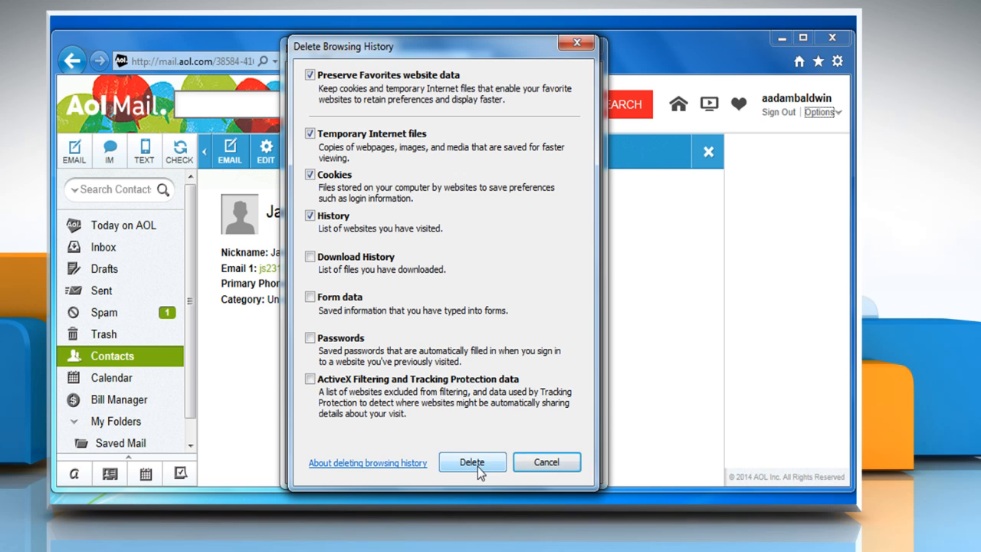
click(473, 463)
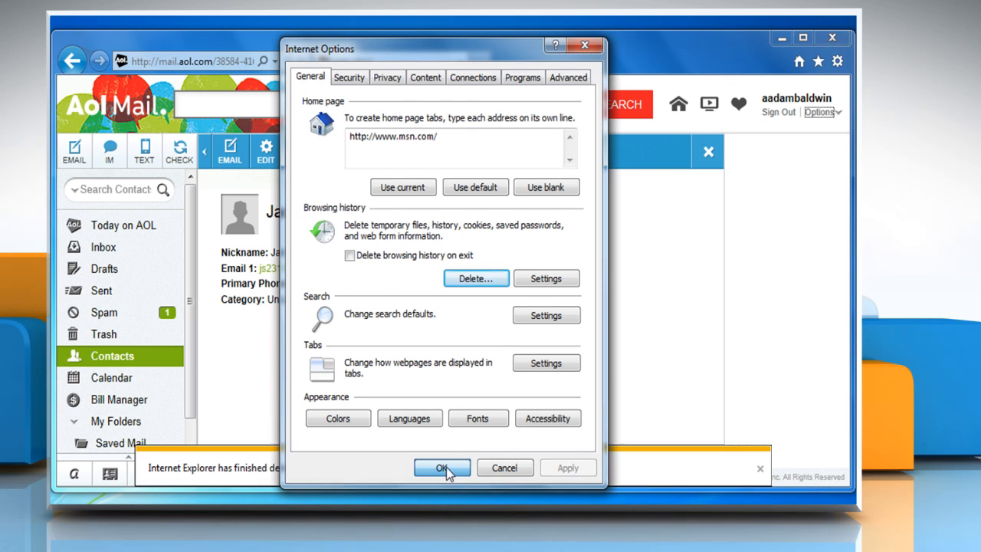
click(441, 468)
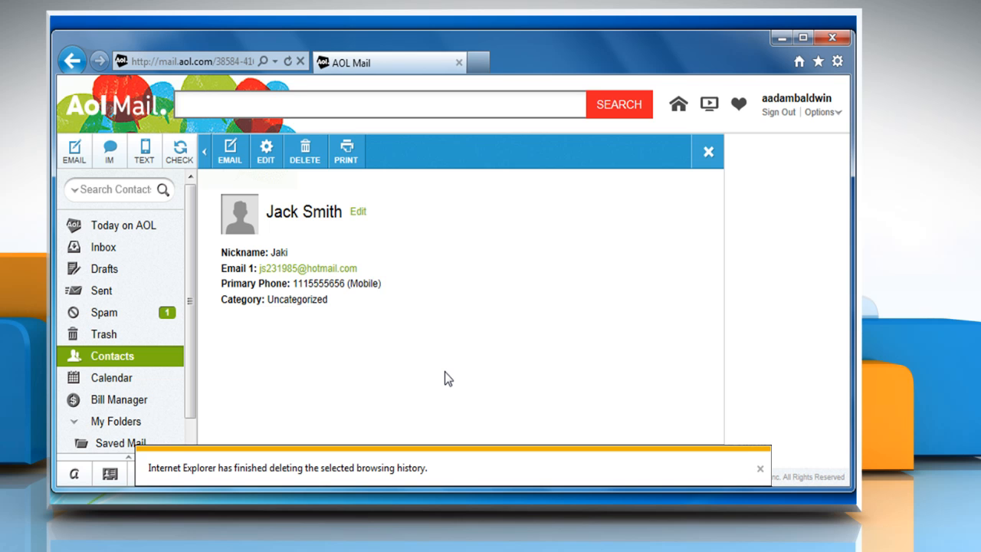